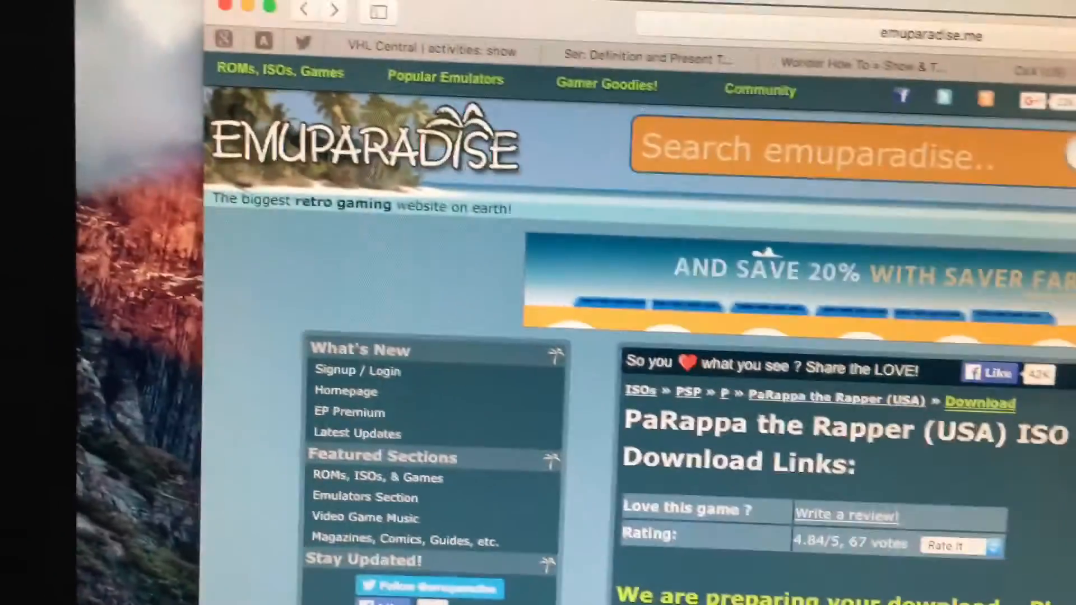
{"action": "scroll", "scroll_direction": "down", "scroll_amount": 3}
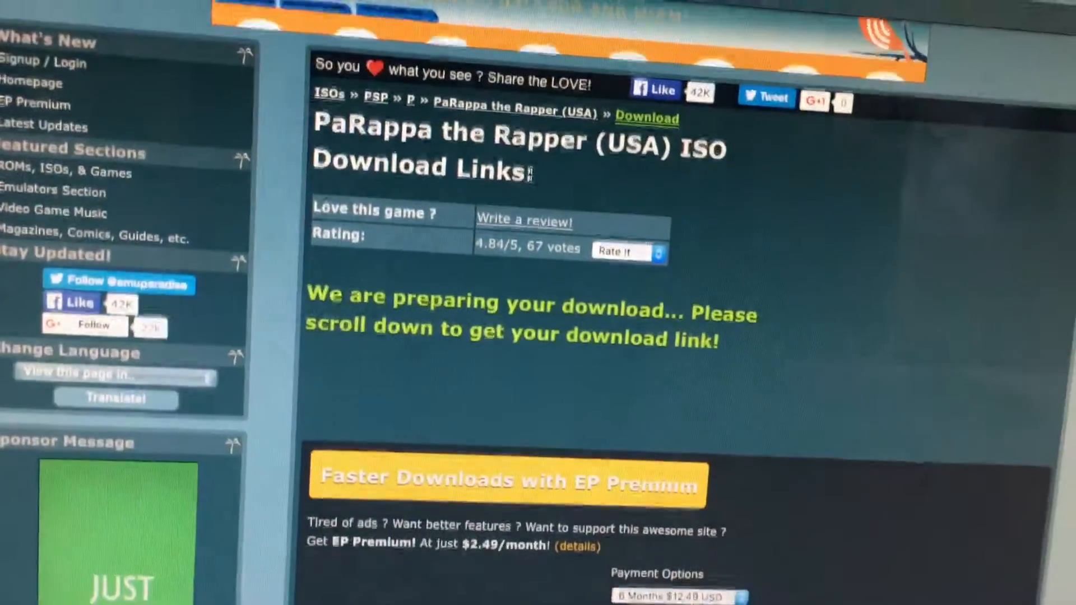
{"action": "scroll", "scroll_direction": "down", "scroll_amount": 3}
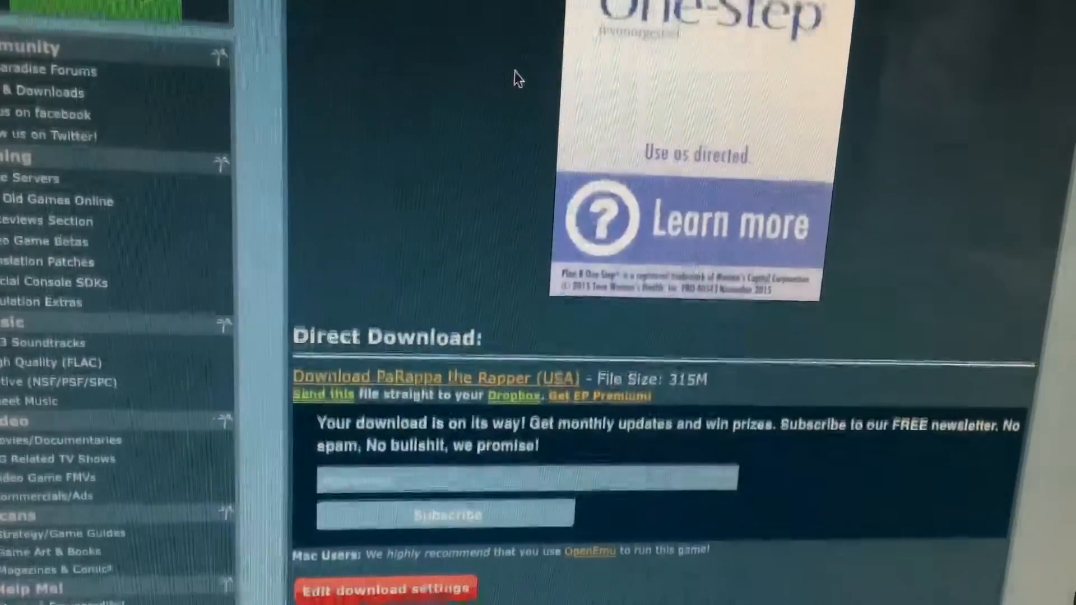